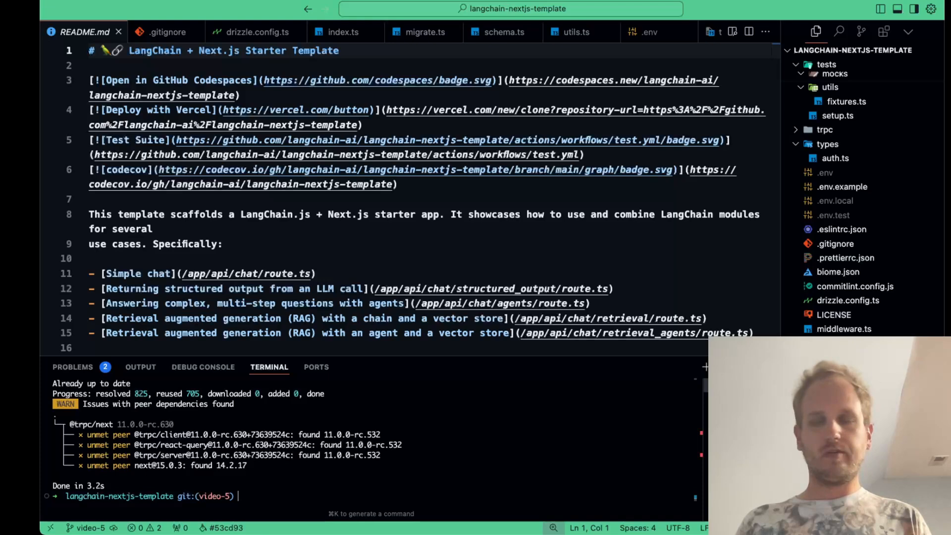
mouse_move(835, 215)
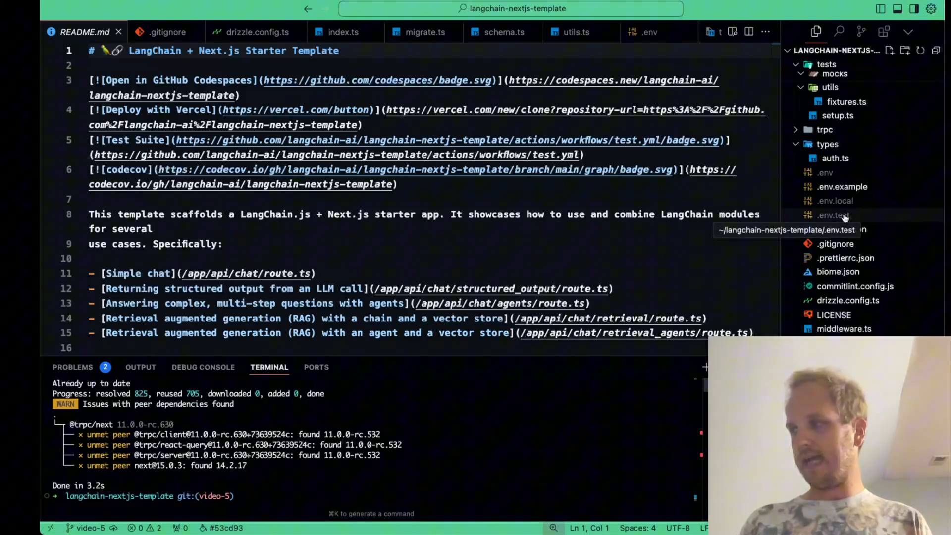
Open the test environment variables file from the Explorer.
left_click(835, 215)
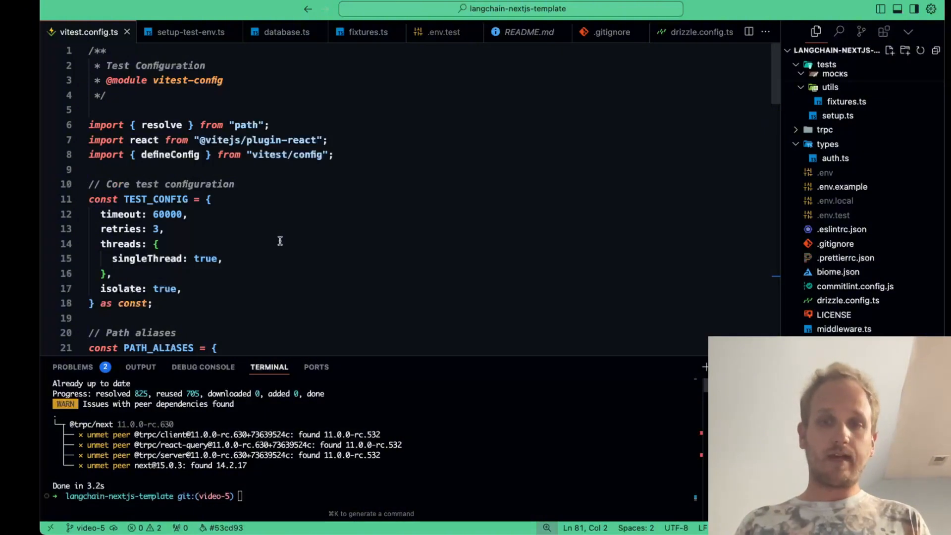
Scroll vitest.config.ts down to the path aliases and jsdom test block.
scroll("down", 3)
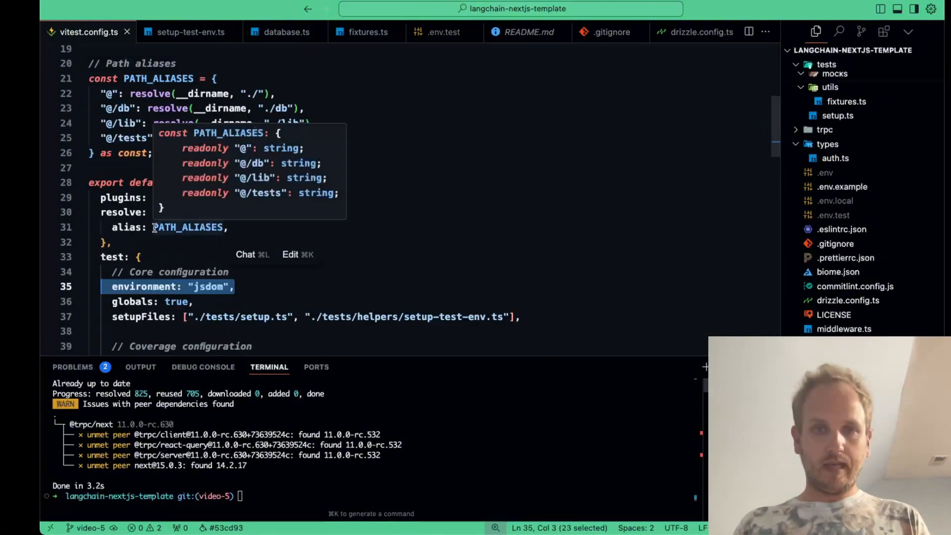
mouse_move(228, 303)
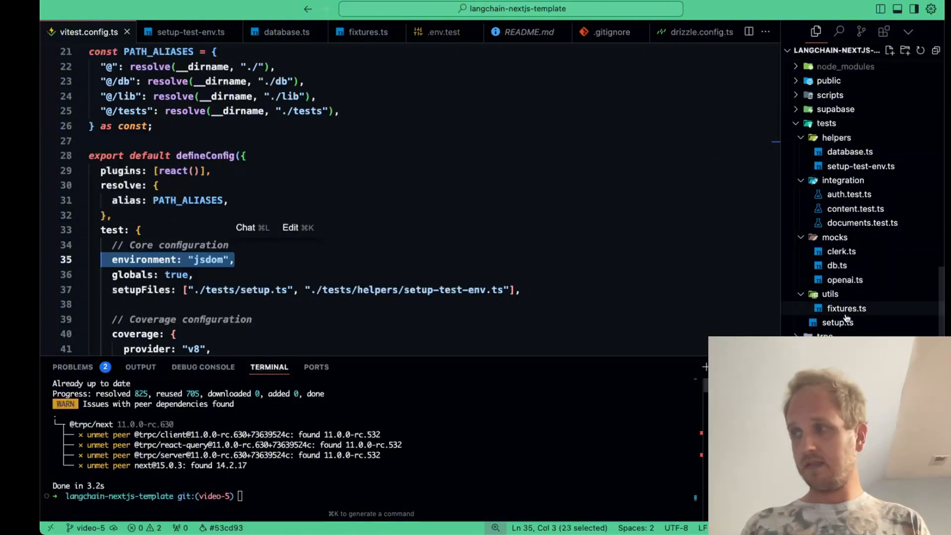
Open tests/setup.ts and scroll through the global test setup.
left_click(838, 322)
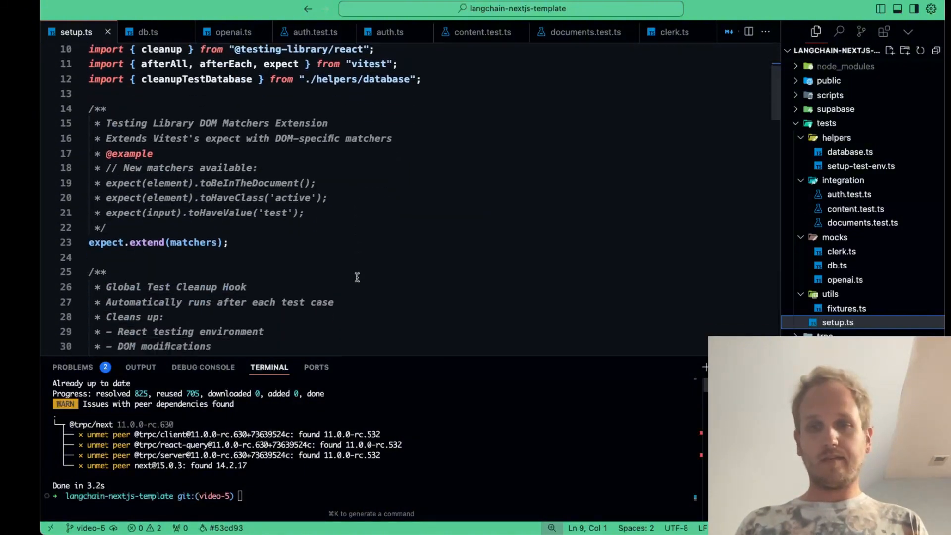
scroll("down", 3)
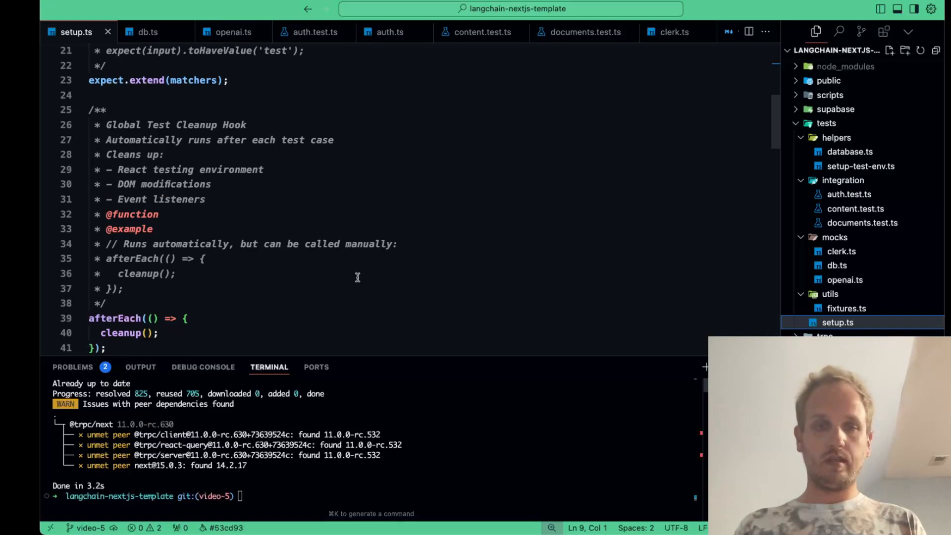
scroll("down", 3)
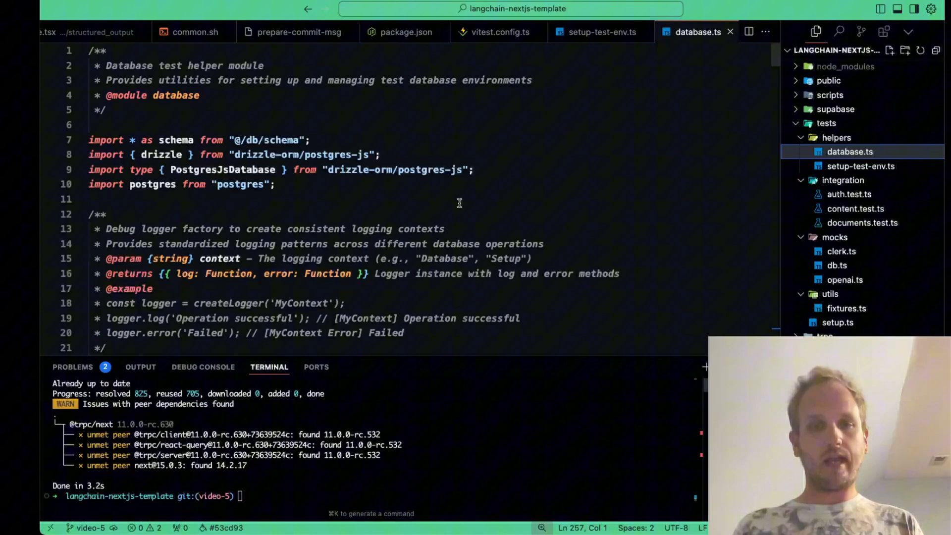
scroll("down", 3)
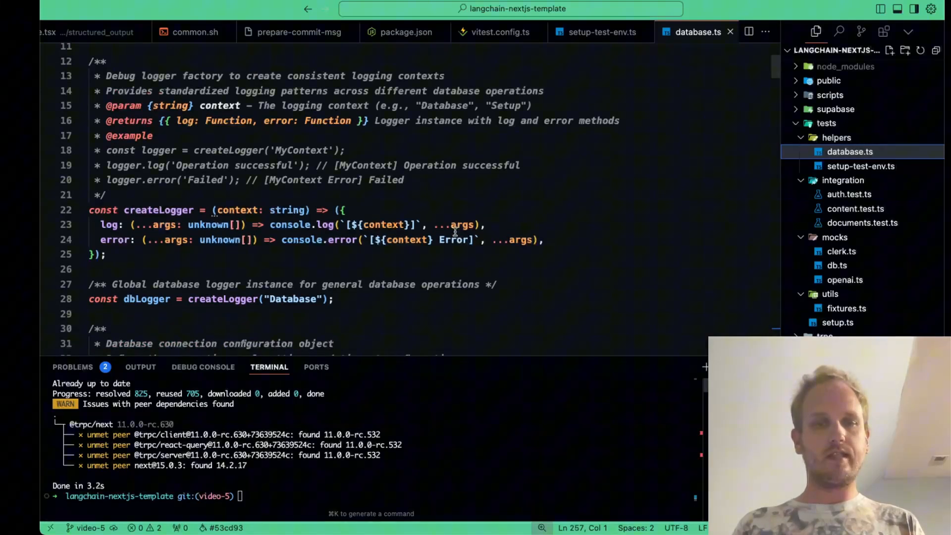
scroll("down", 3)
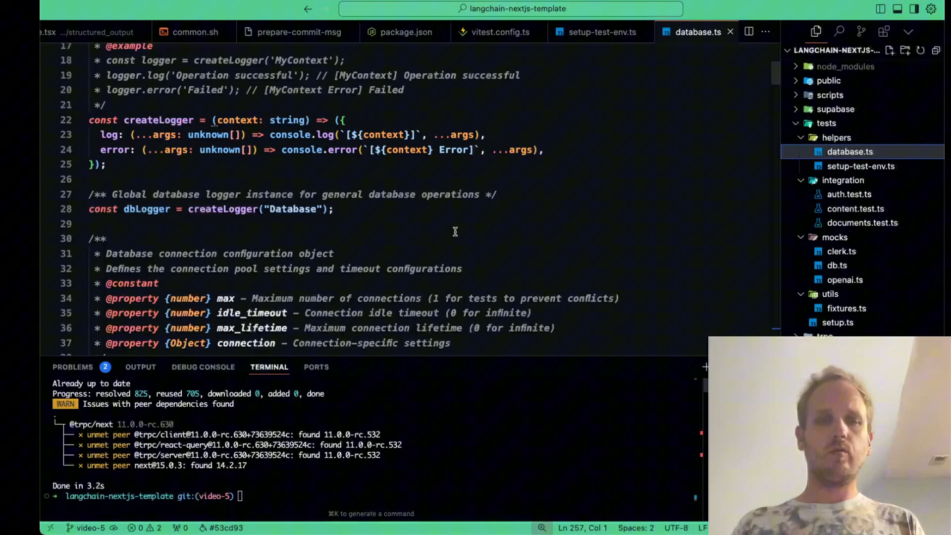
scroll("down", 3)
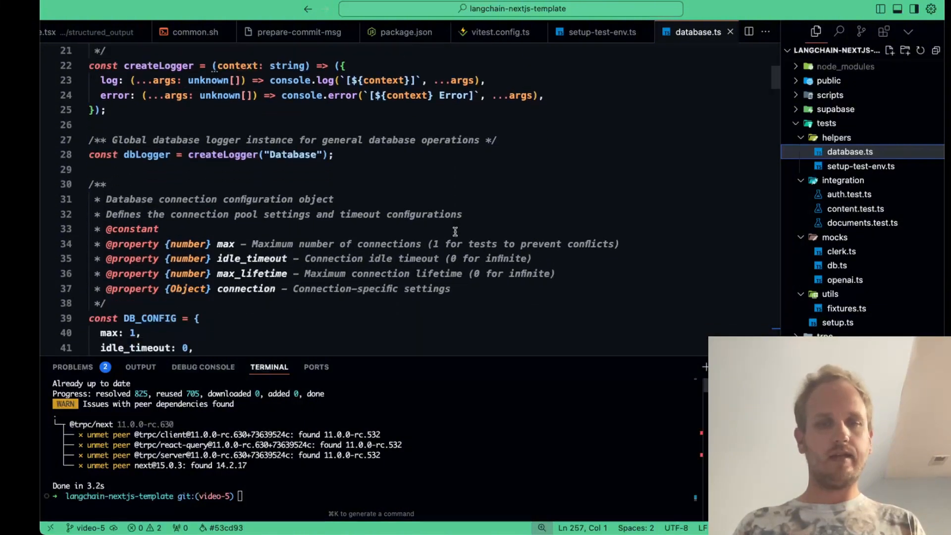
scroll("down", 3)
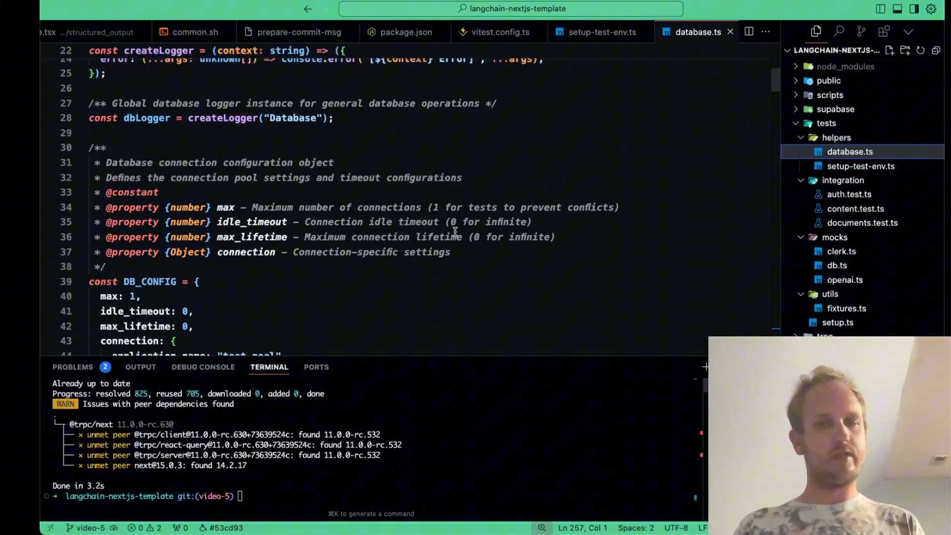
scroll("down", 3)
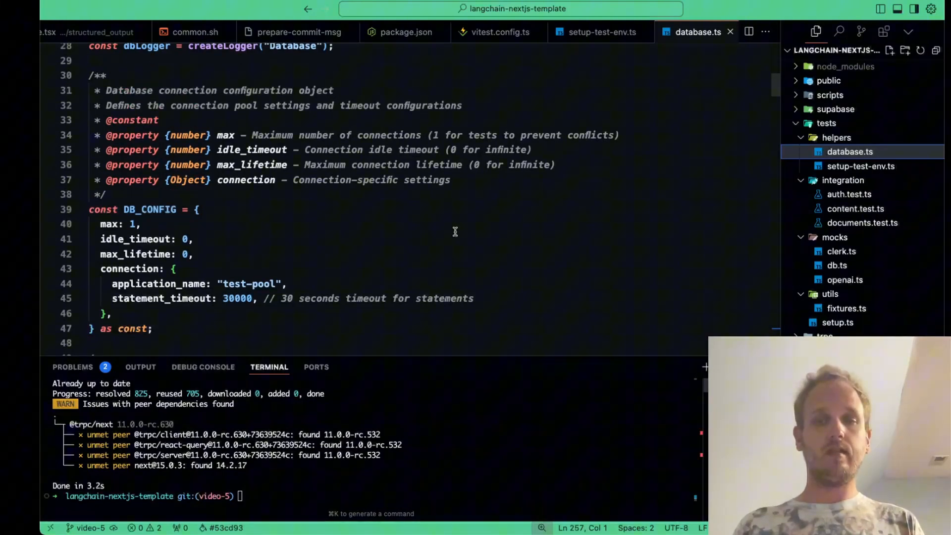
scroll("down", 3)
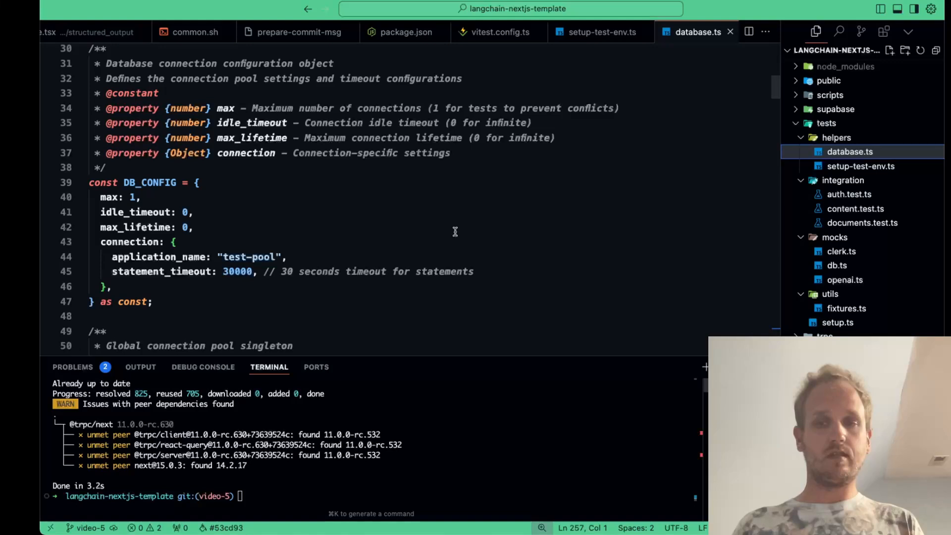
scroll("down", 3)
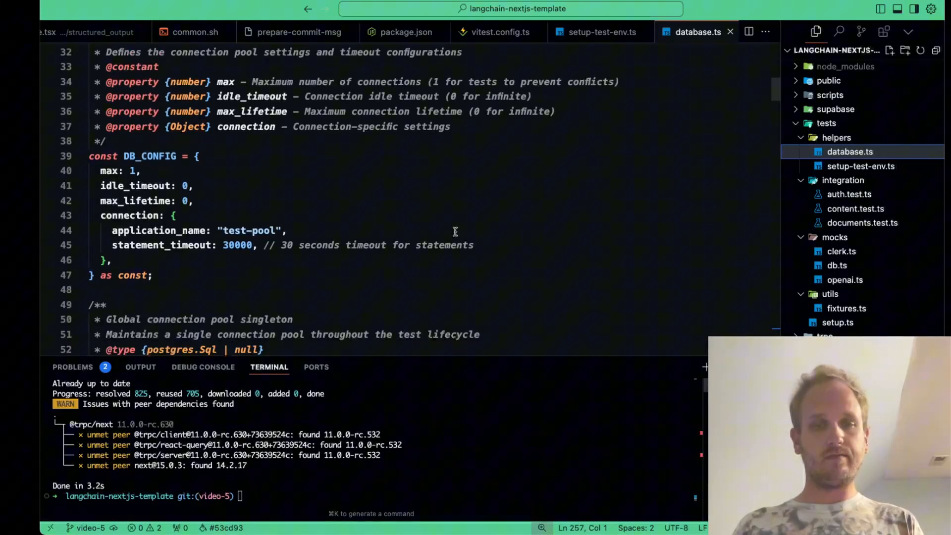
scroll("down", 3)
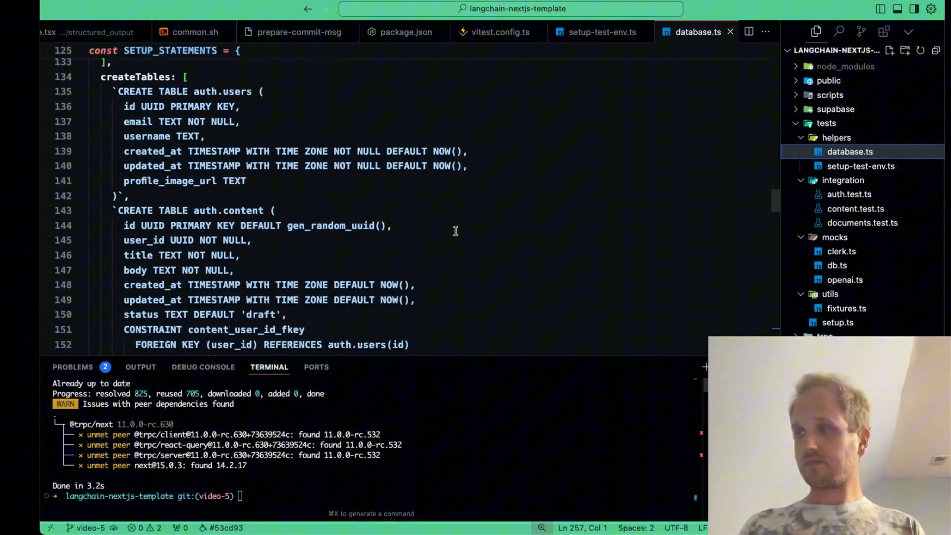
scroll("down", 3)
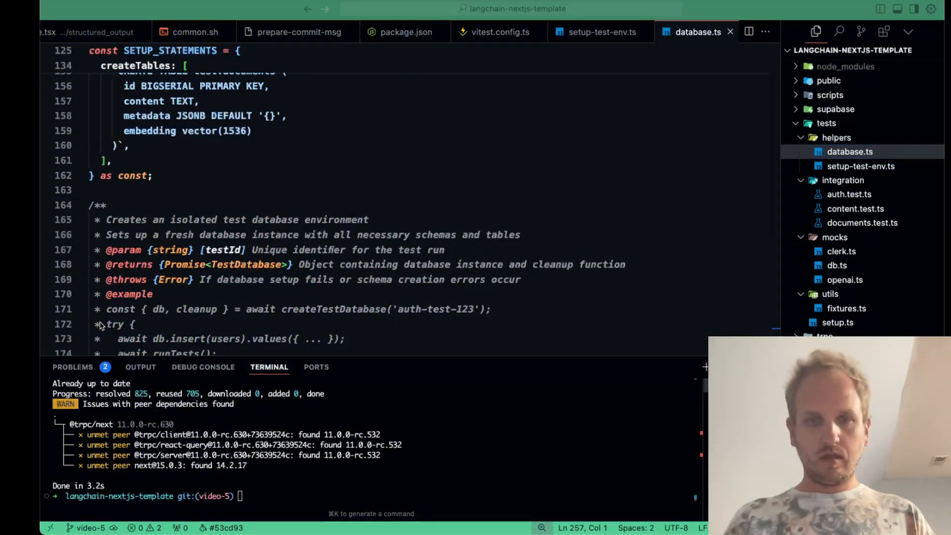
mouse_move(383, 367)
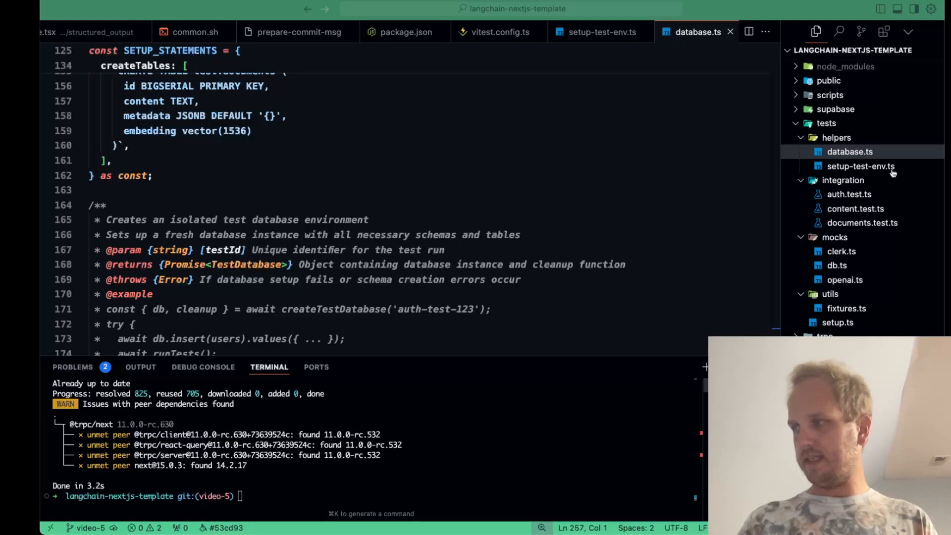
Open setup-test-env.ts and read down to the TestEnvVars type and declare global block.
left_click(861, 167)
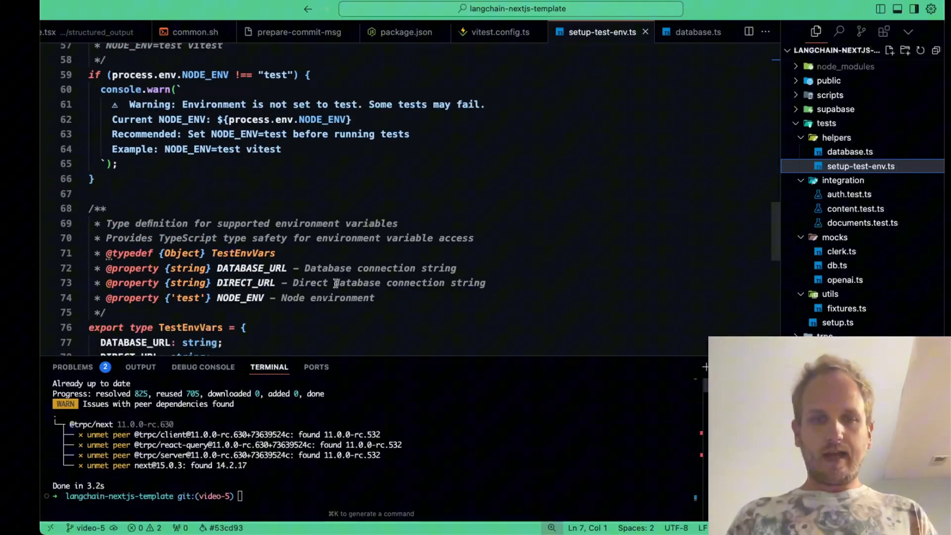
scroll("down", 3)
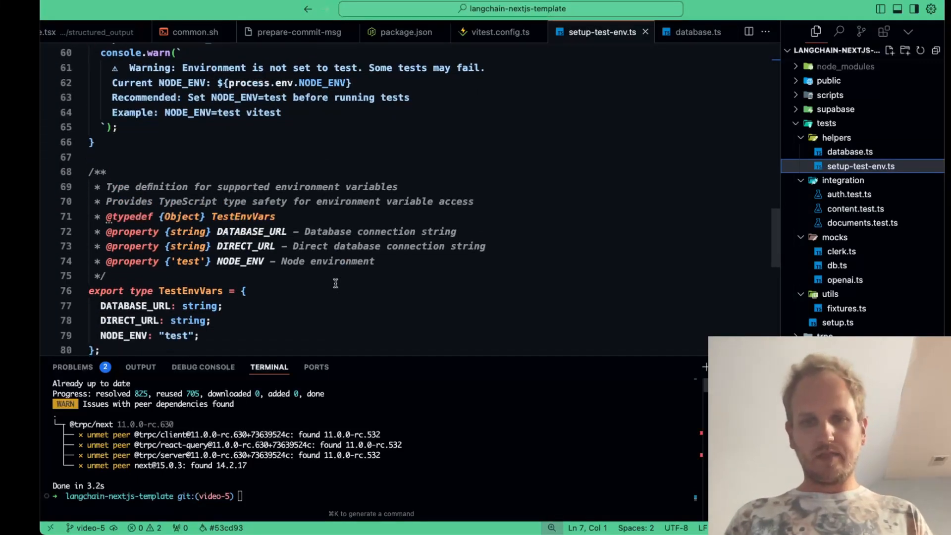
scroll("down", 3)
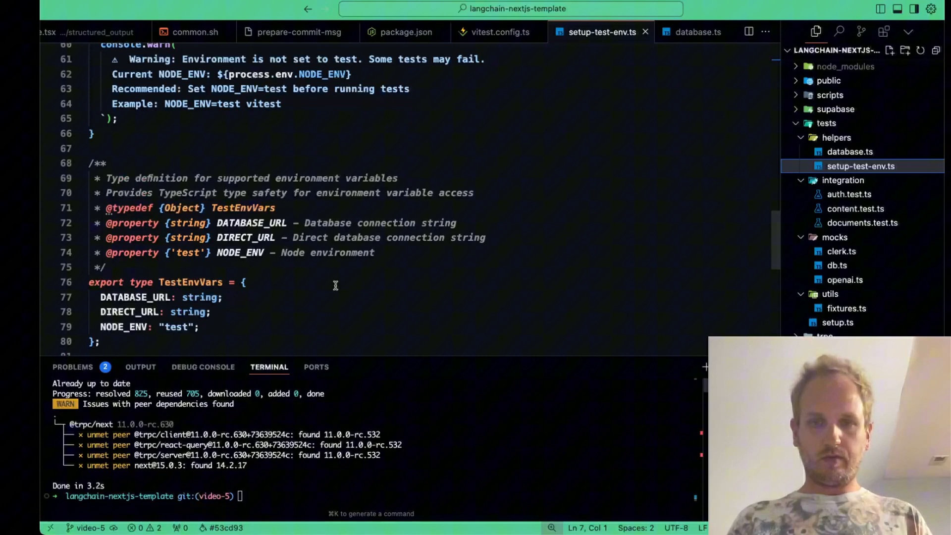
scroll("down", 3)
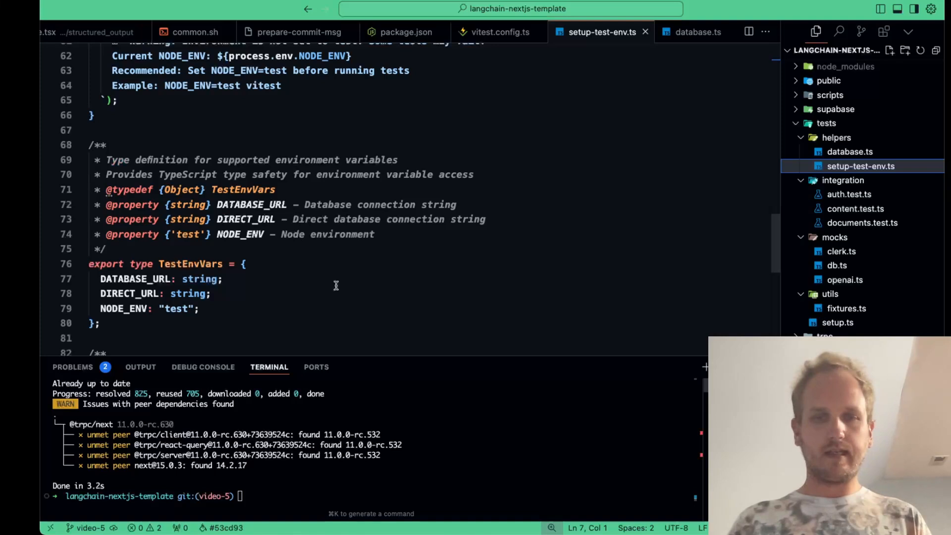
scroll("down", 3)
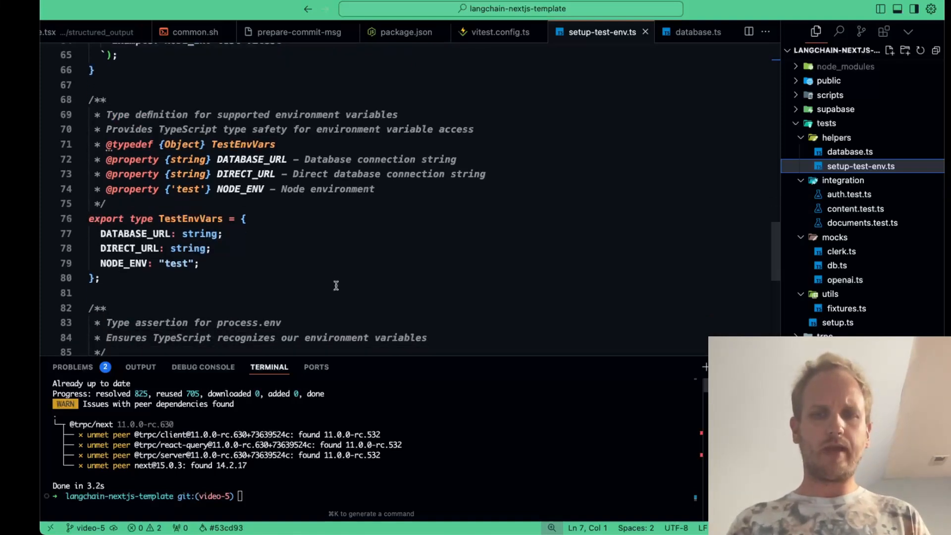
scroll("down", 3)
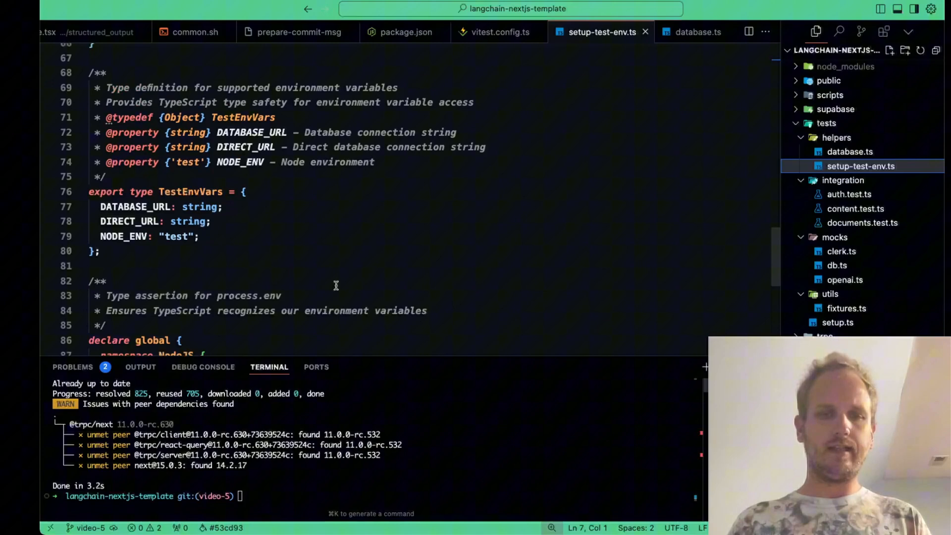
scroll("down", 3)
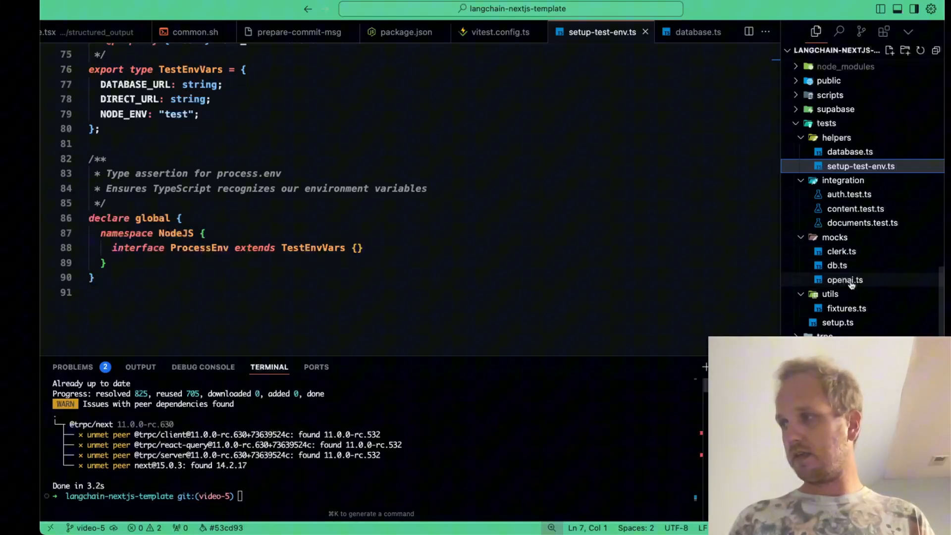
Open clerk.ts, return to it from openai.ts, and scroll to the auth session type.
left_click(842, 251)
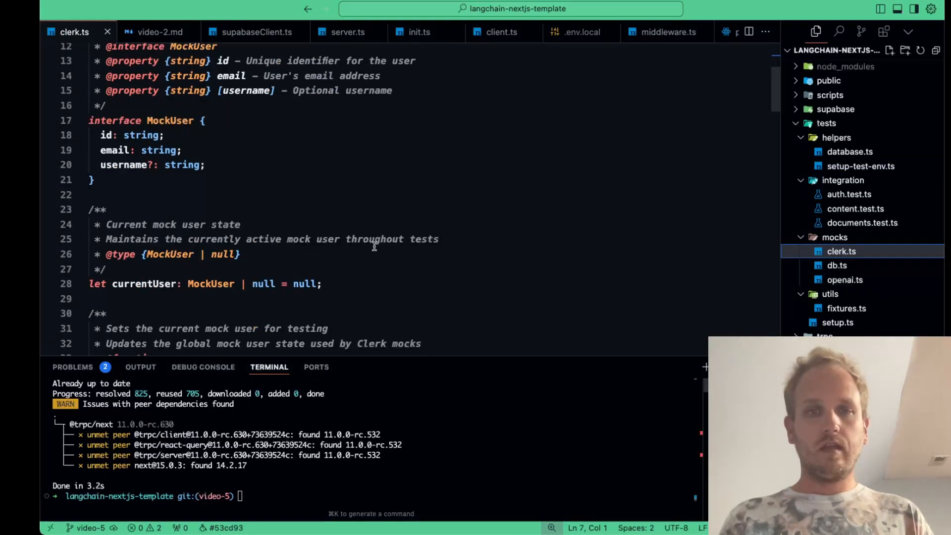
scroll("down", 3)
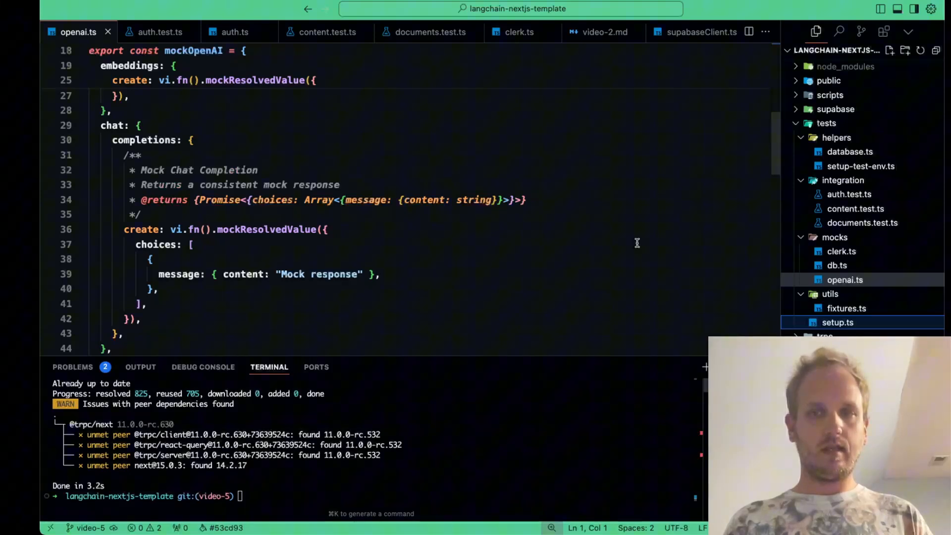
left_click(519, 32)
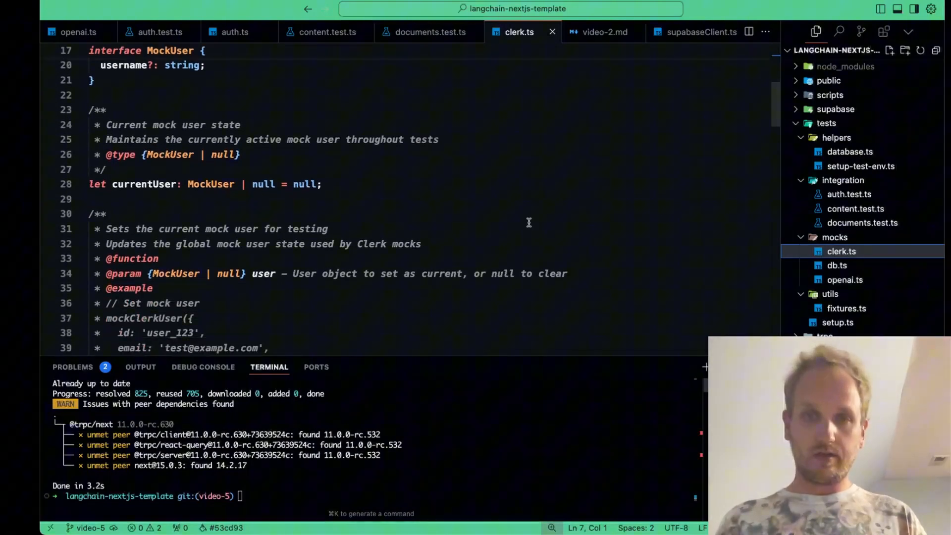
scroll("down", 3)
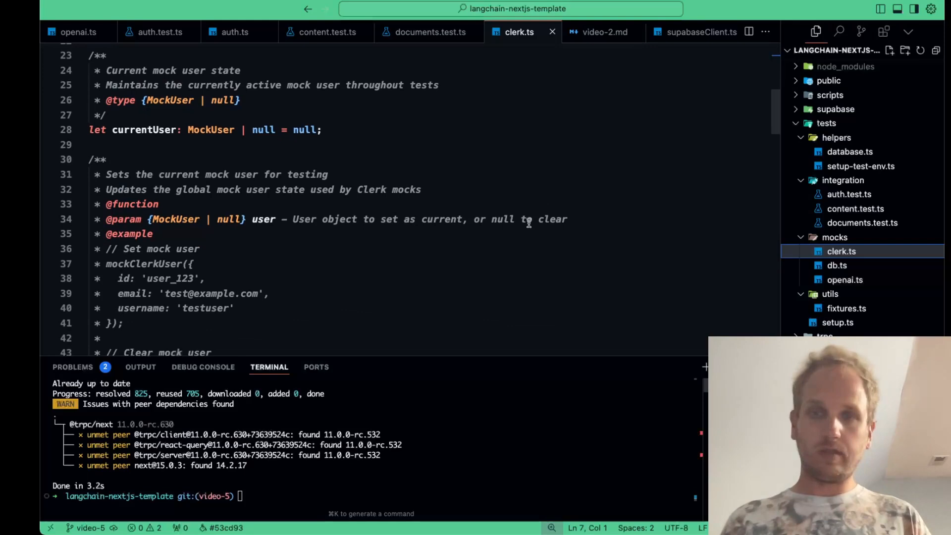
scroll("down", 3)
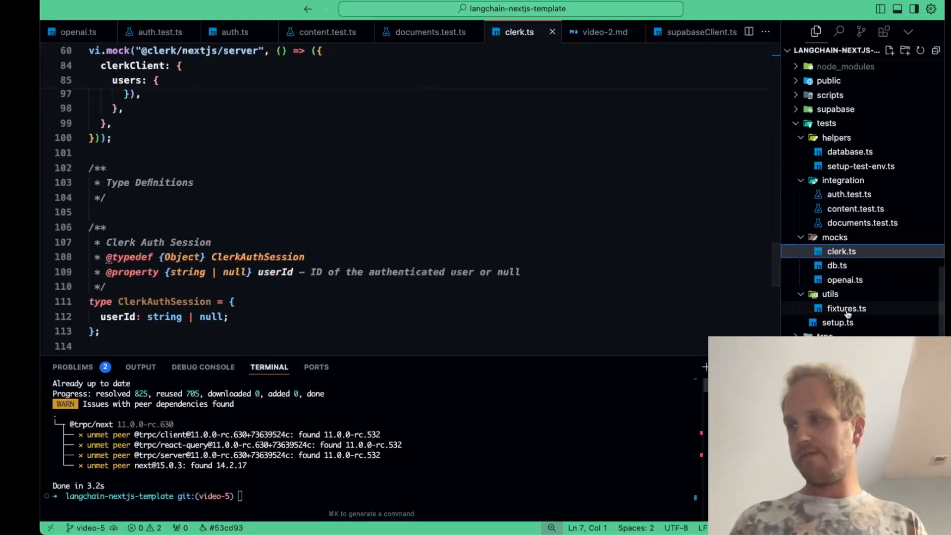
Scroll through the fixtures.ts test data, then open auth.test.ts.
left_click(845, 308)
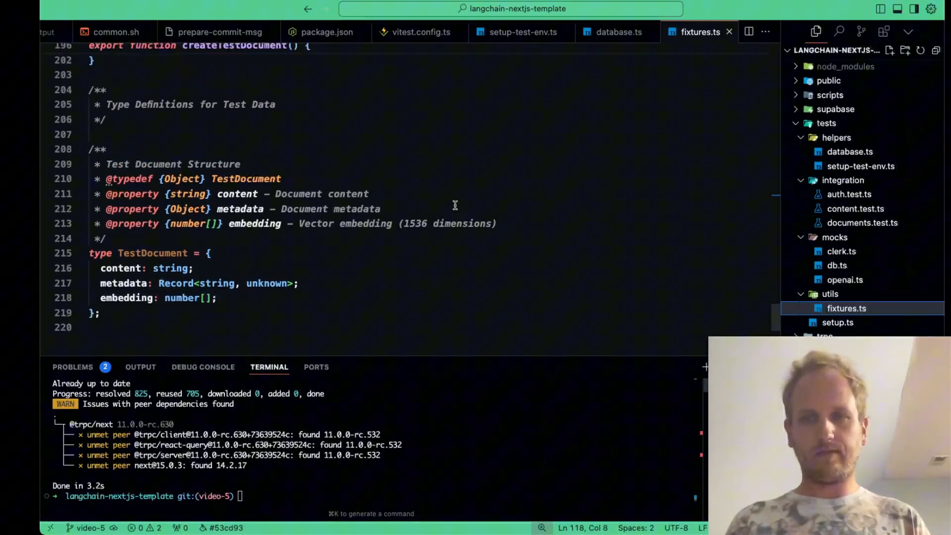
scroll("up", 3)
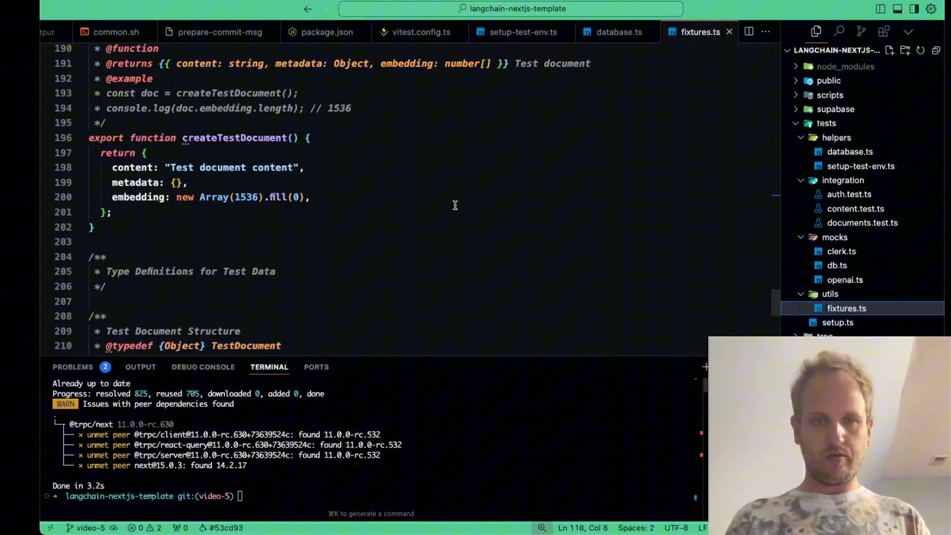
scroll("up", 3)
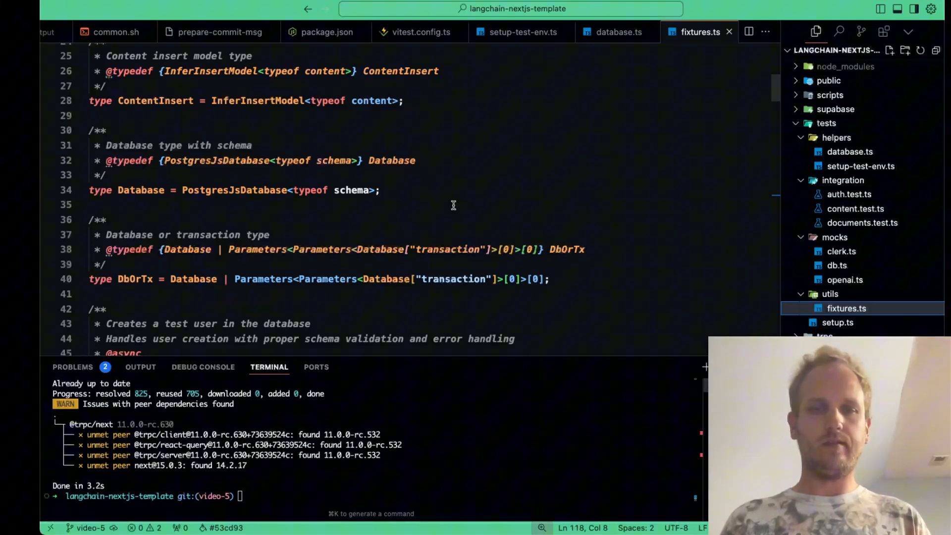
scroll("down", 3)
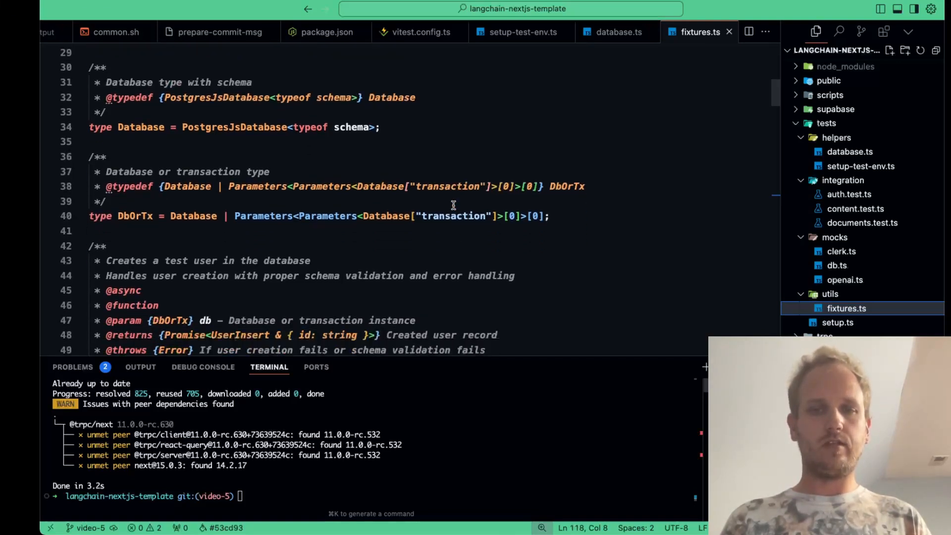
scroll("down", 3)
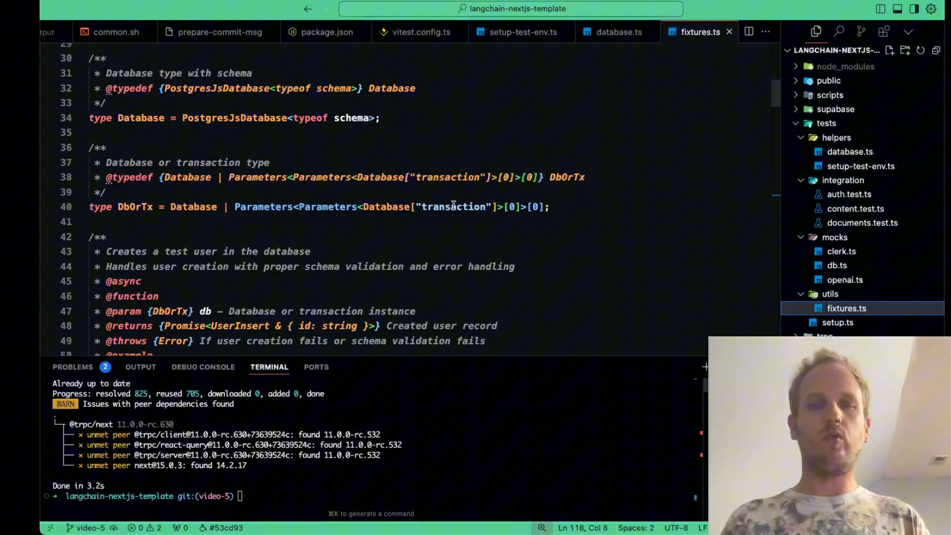
left_click(848, 194)
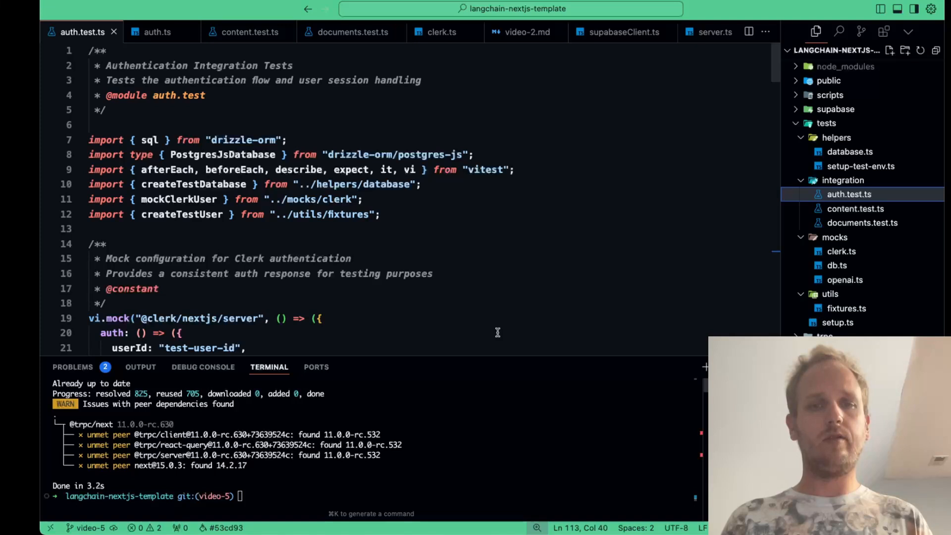
Scroll through the Authentication Flow suite, then open documents.test.ts.
scroll("down", 3)
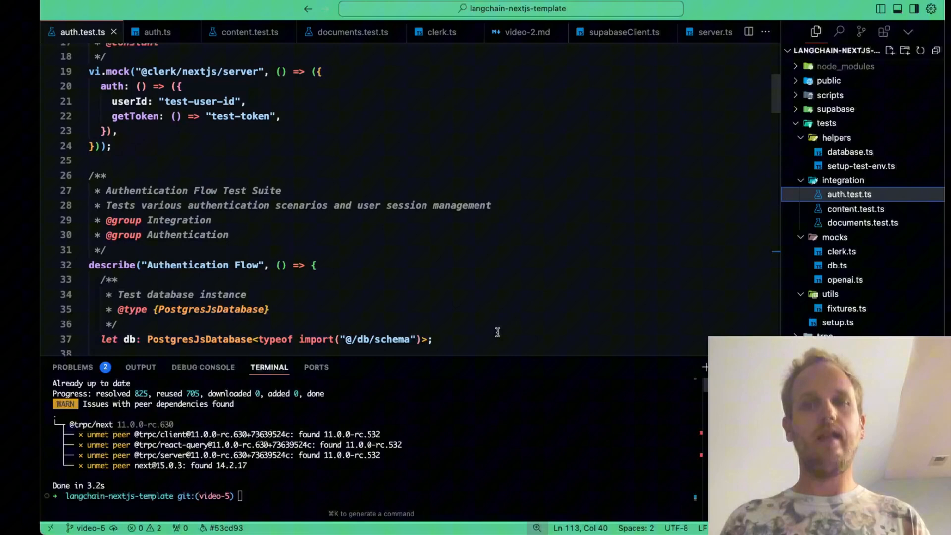
scroll("down", 3)
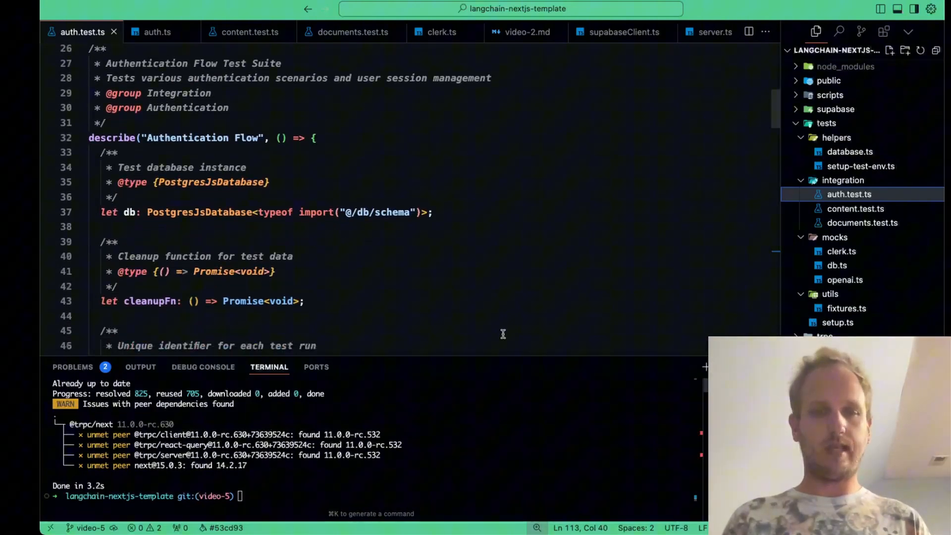
left_click(353, 32)
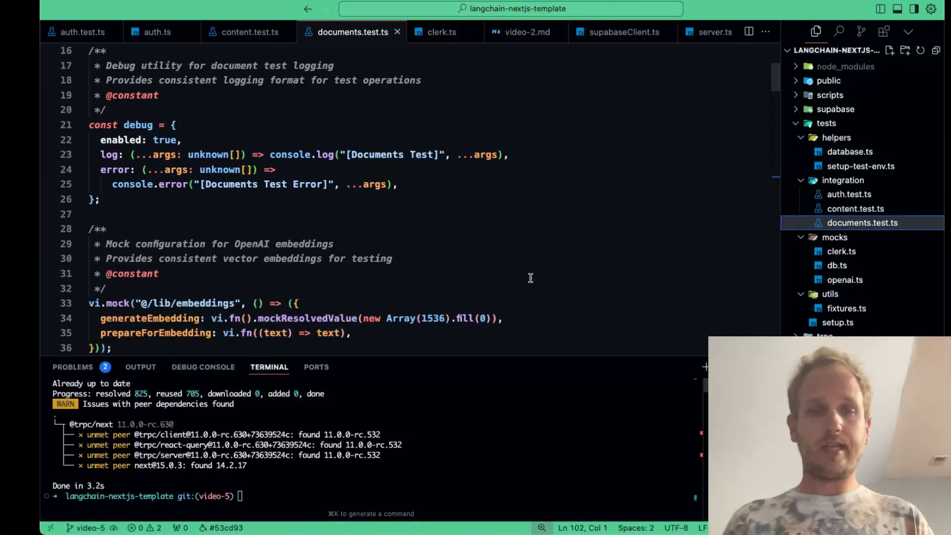
Scroll to the embeddings vi.mock in documents.test.ts, then open content.test.ts.
scroll("down", 3)
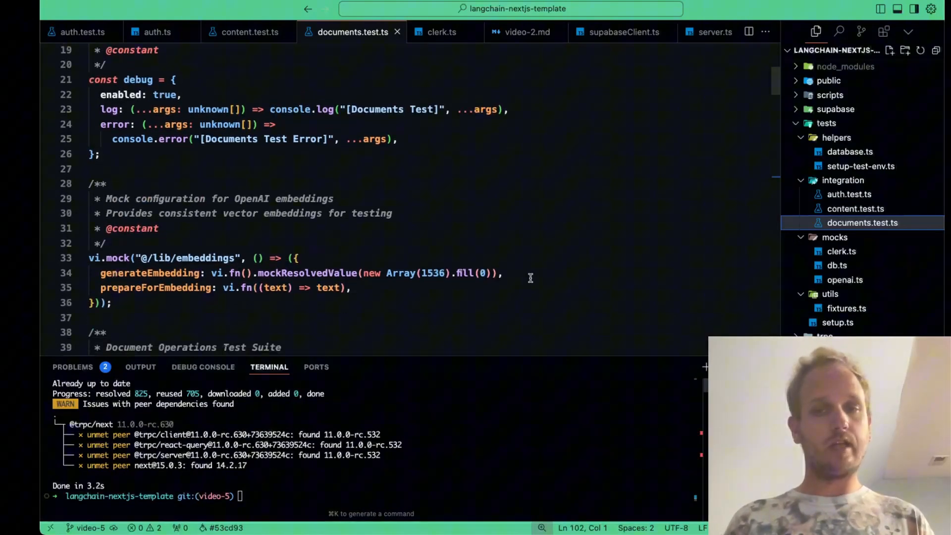
scroll("down", 3)
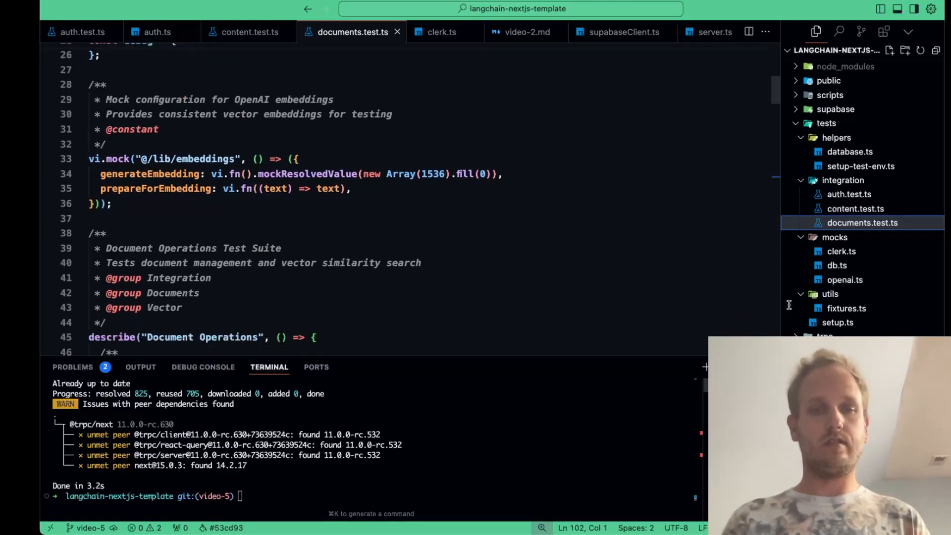
left_click(248, 32)
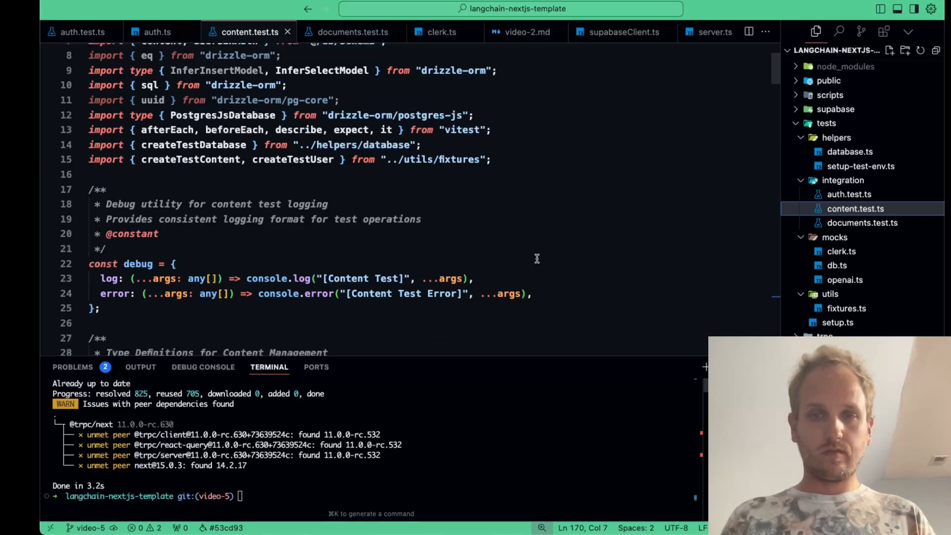
scroll("down", 3)
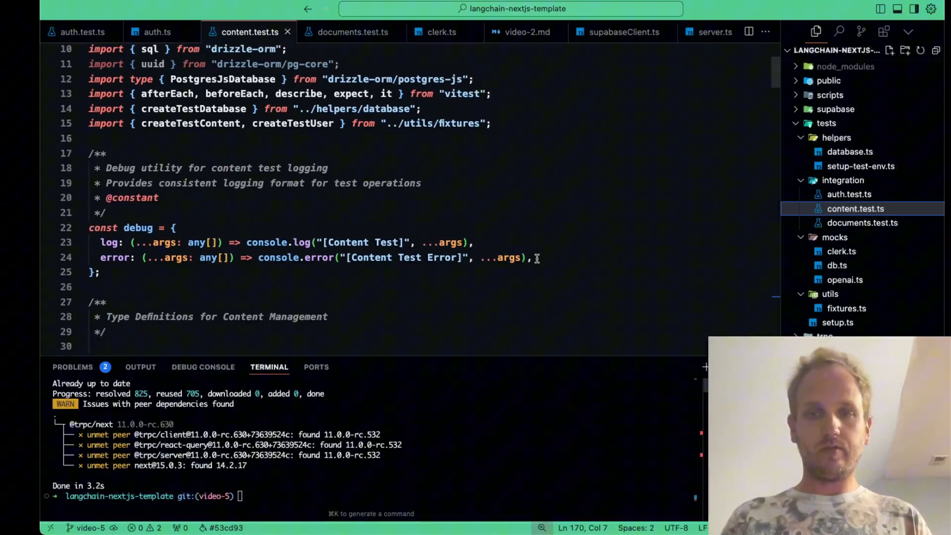
scroll("down", 3)
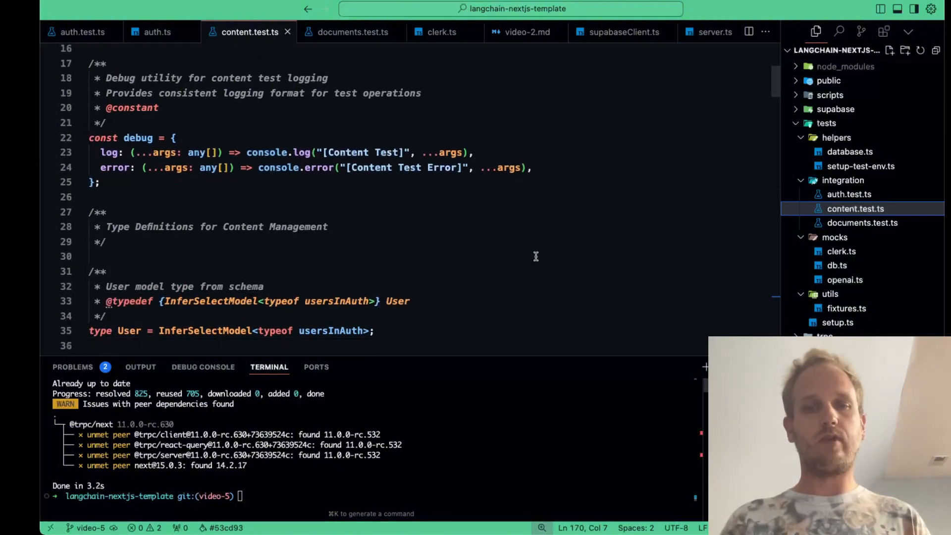
scroll("down", 3)
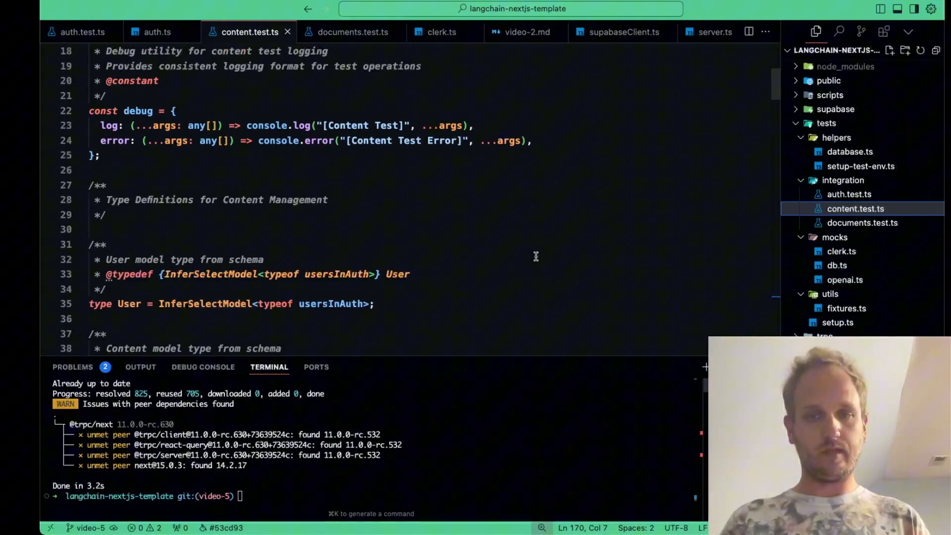
scroll("down", 3)
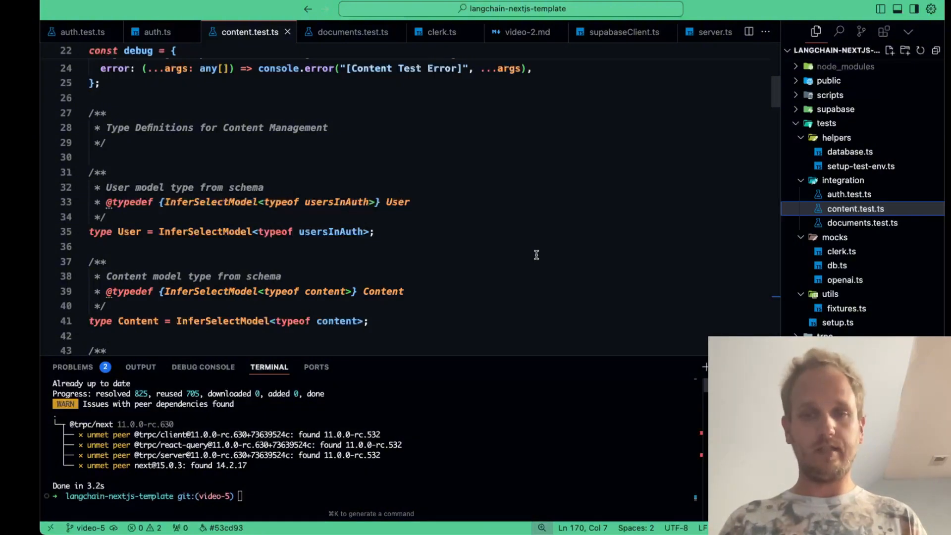
scroll("down", 3)
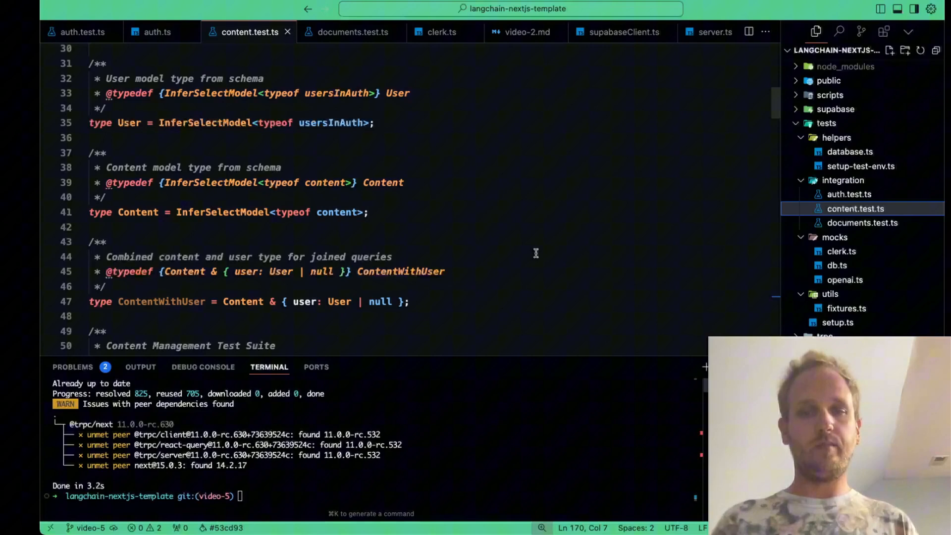
scroll("down", 3)
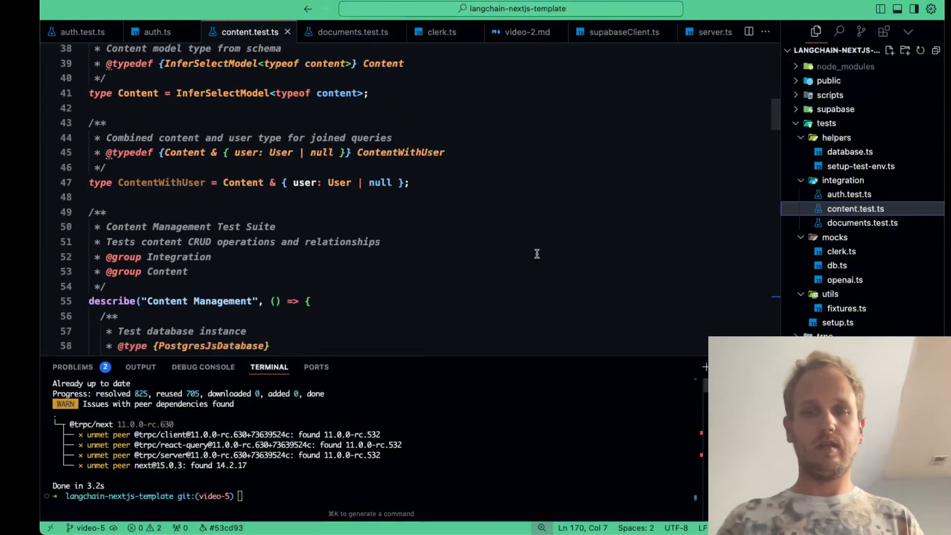
scroll("down", 3)
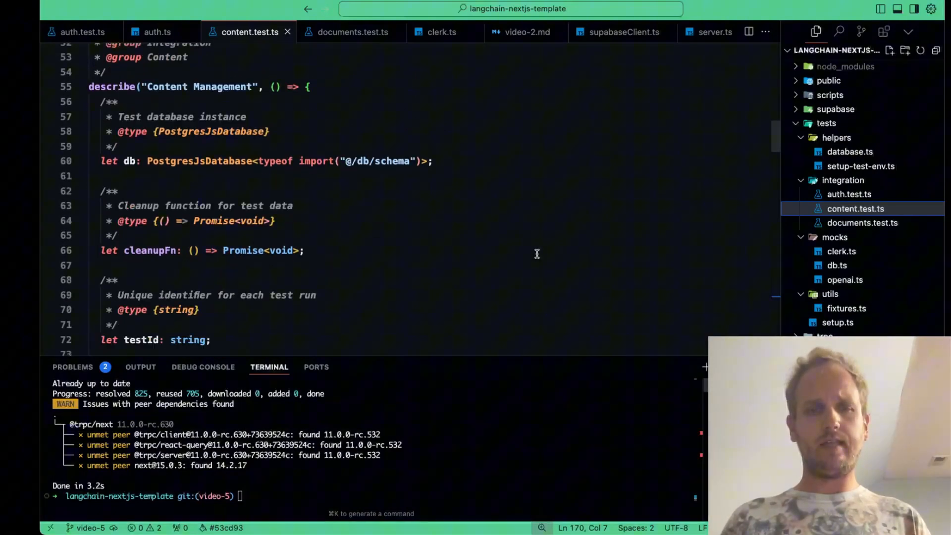
scroll("down", 3)
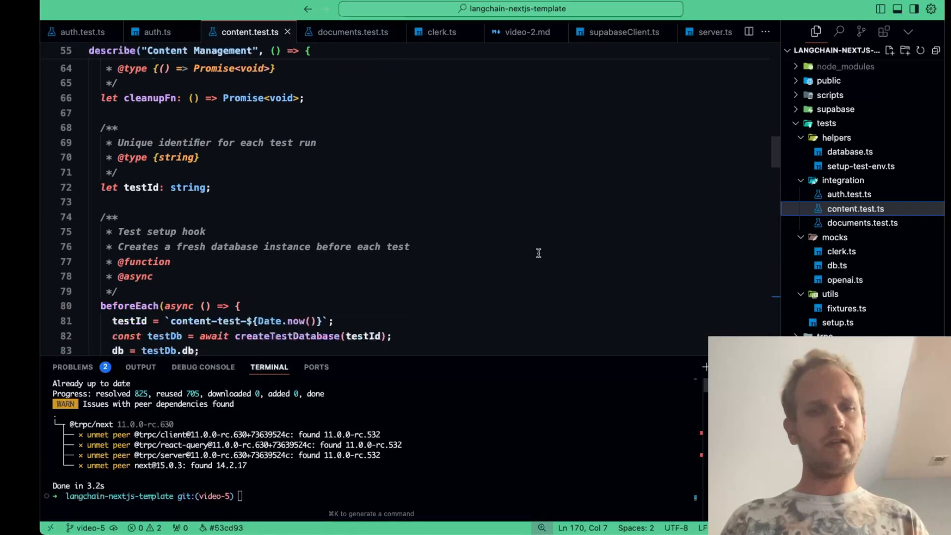
scroll("down", 3)
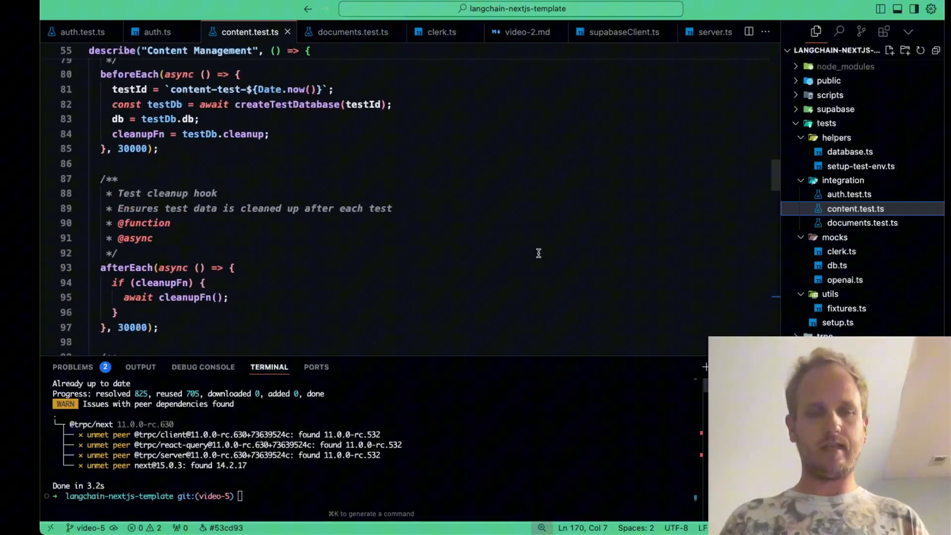
scroll("down", 3)
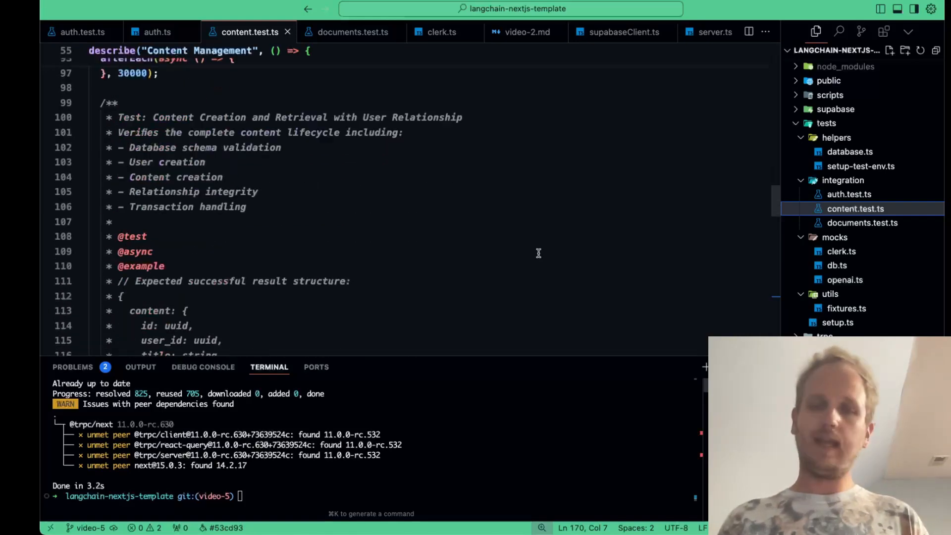
scroll("down", 3)
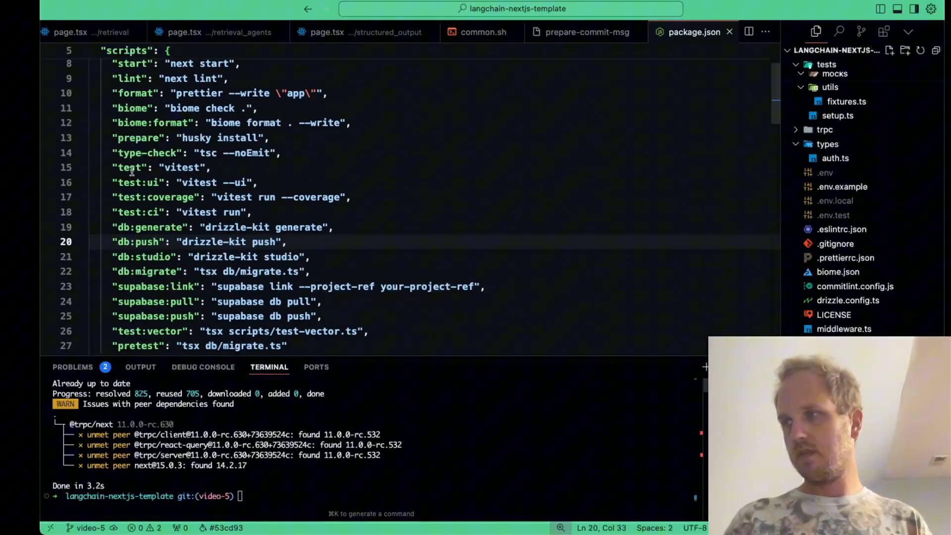
Highlight the test, UI, coverage and CI vitest scripts in package.json.
left_click_drag(113, 168, 252, 211)
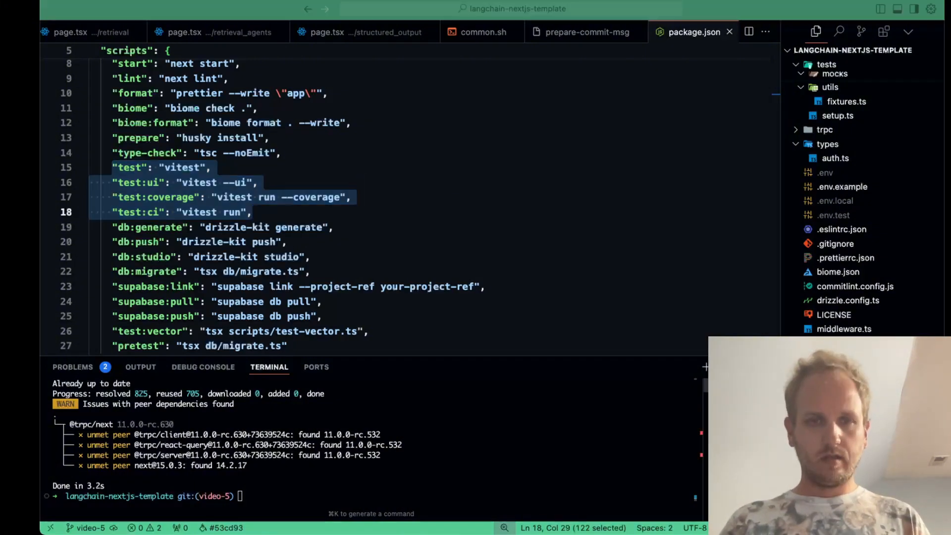
mouse_move(322, 345)
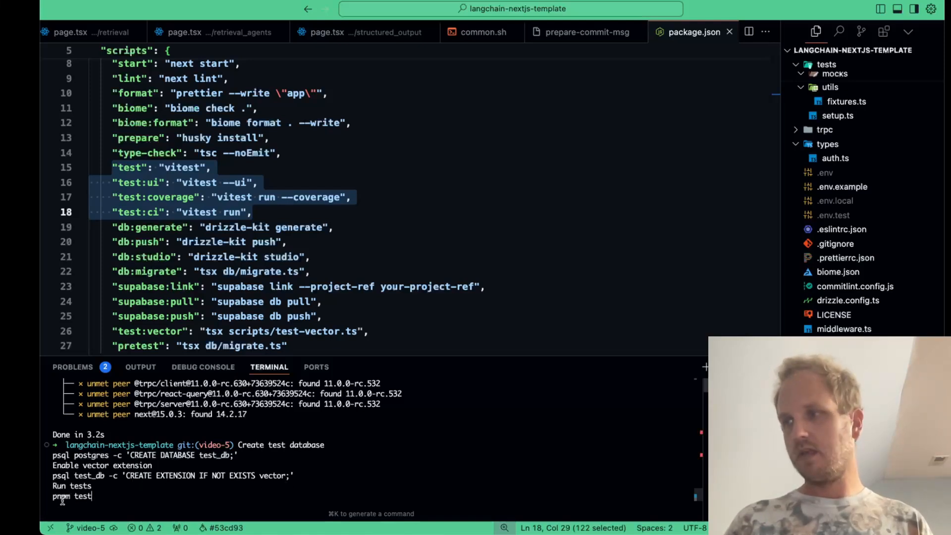
Select the pasted terminal line and type the pnpm test command.
left_click_drag(236, 445, 92, 495)
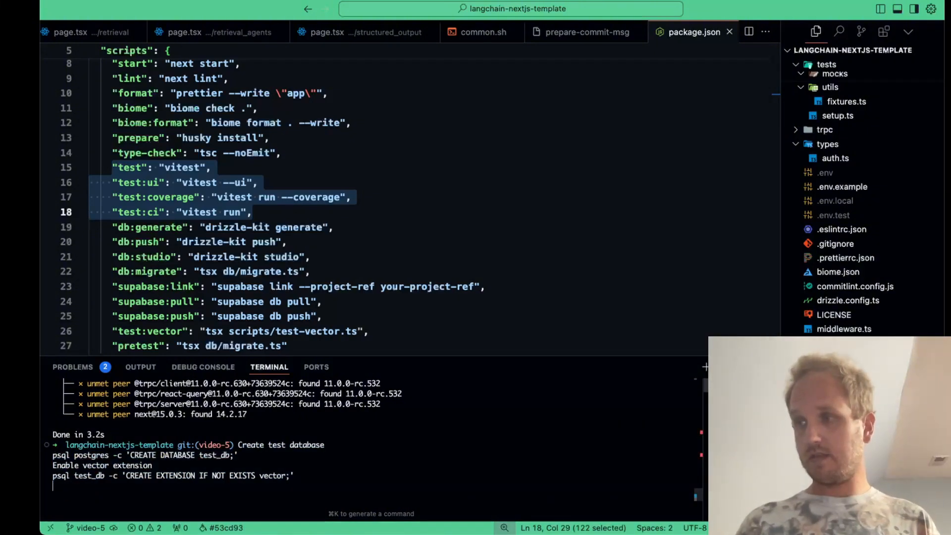
type("pnp")
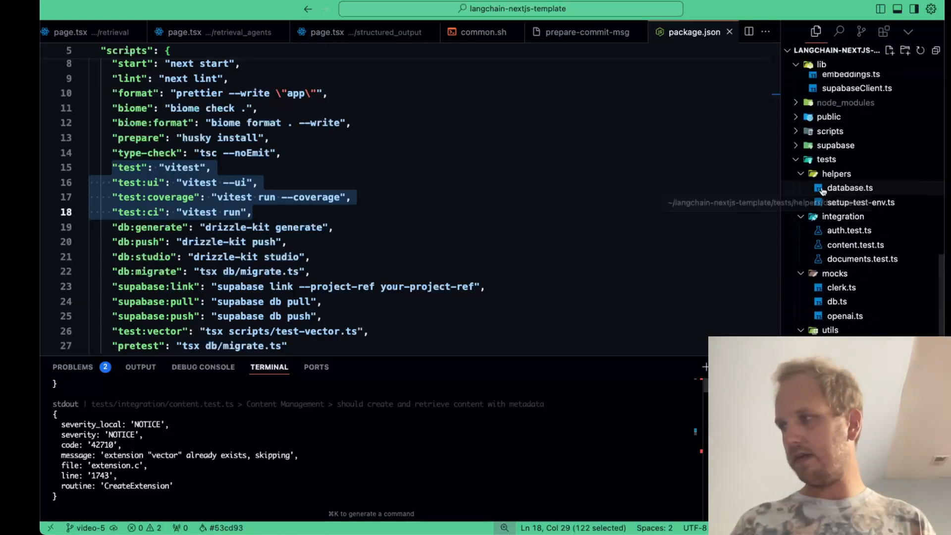
Scroll through auth.test.ts's setup hooks, then return to the content.test.ts tab.
left_click(851, 188)
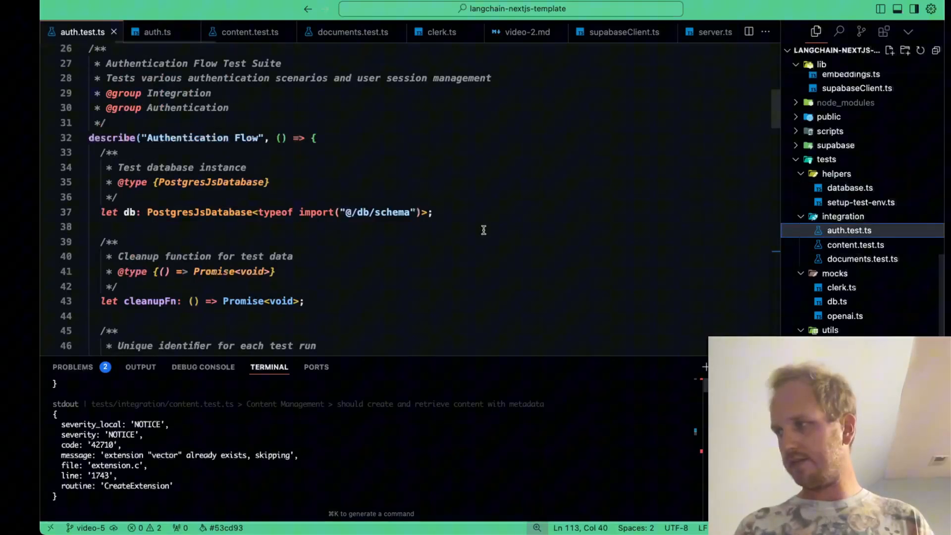
scroll("down", 3)
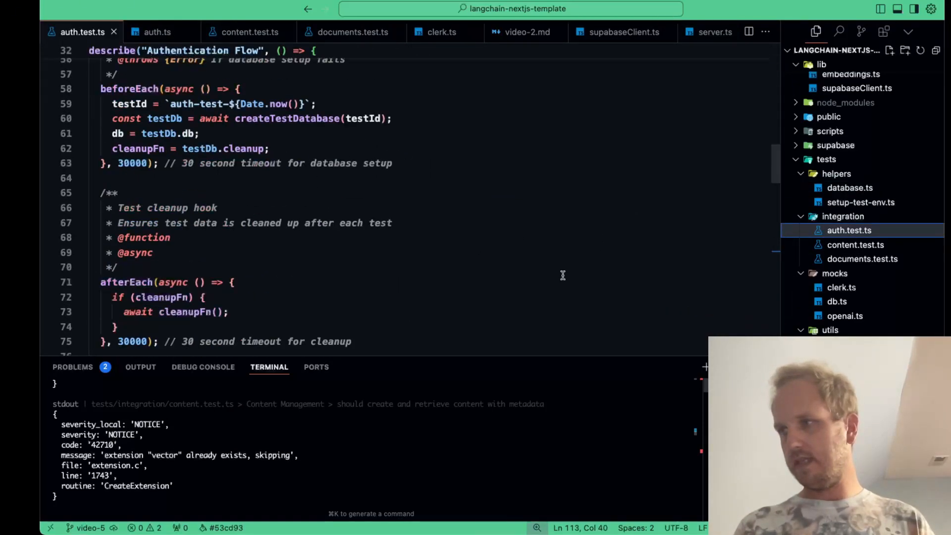
left_click(249, 32)
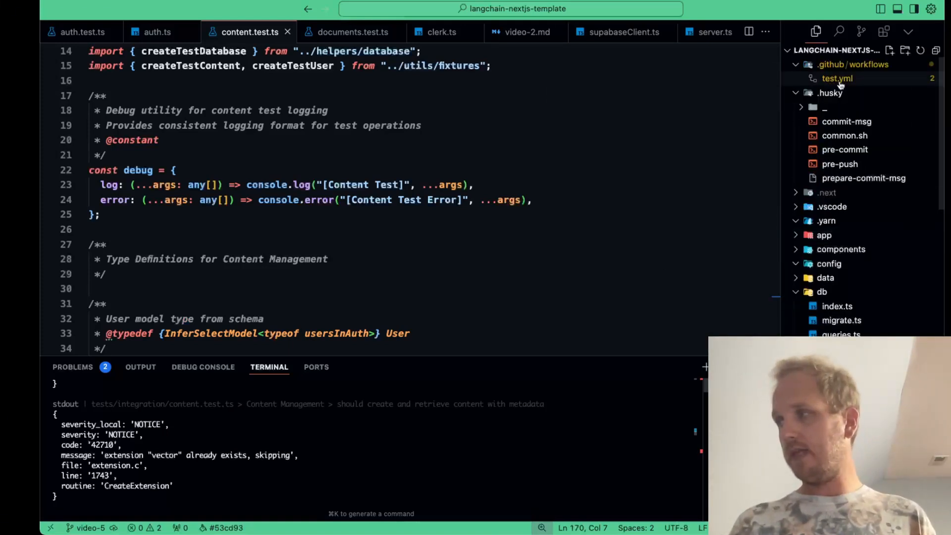
Open .github/workflows/test.yml and scroll to the Run tests and Codecov upload steps.
left_click(837, 79)
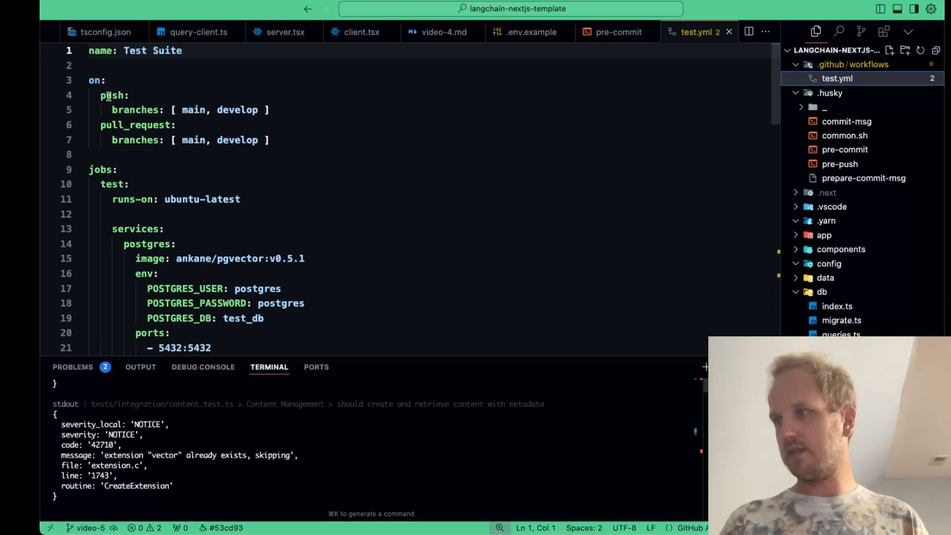
mouse_move(378, 309)
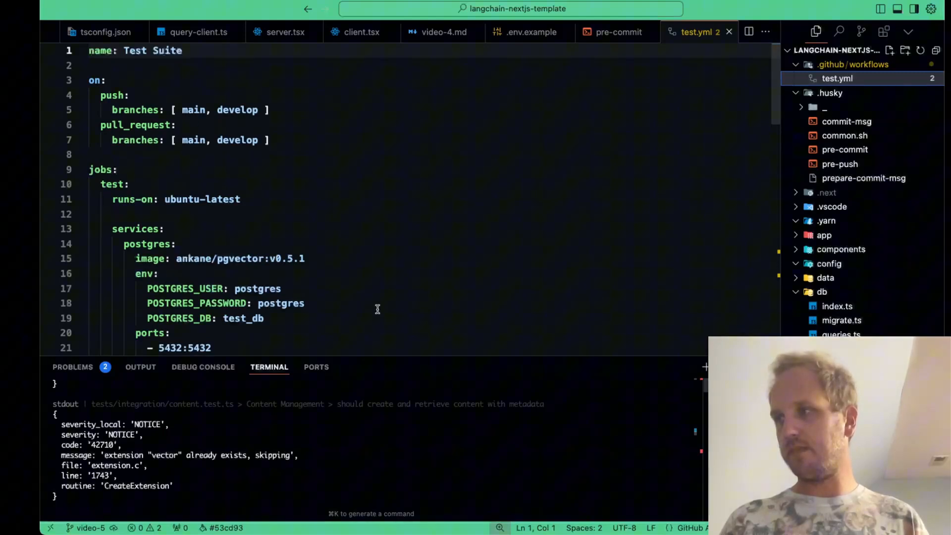
scroll("down", 3)
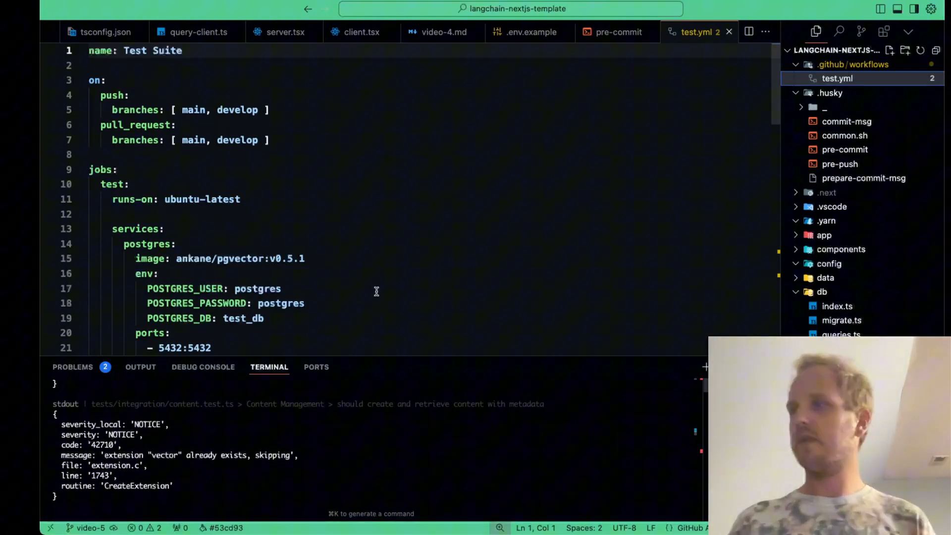
scroll("down", 3)
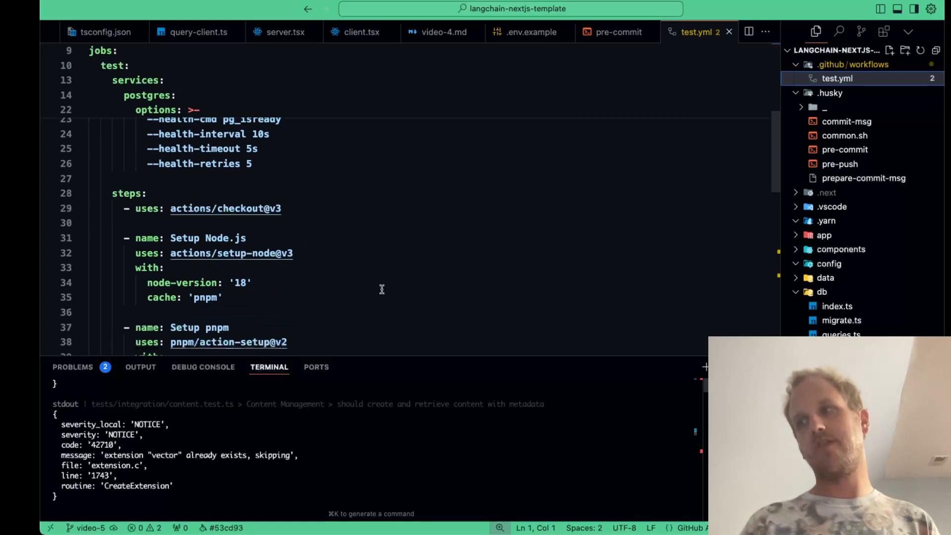
scroll("down", 3)
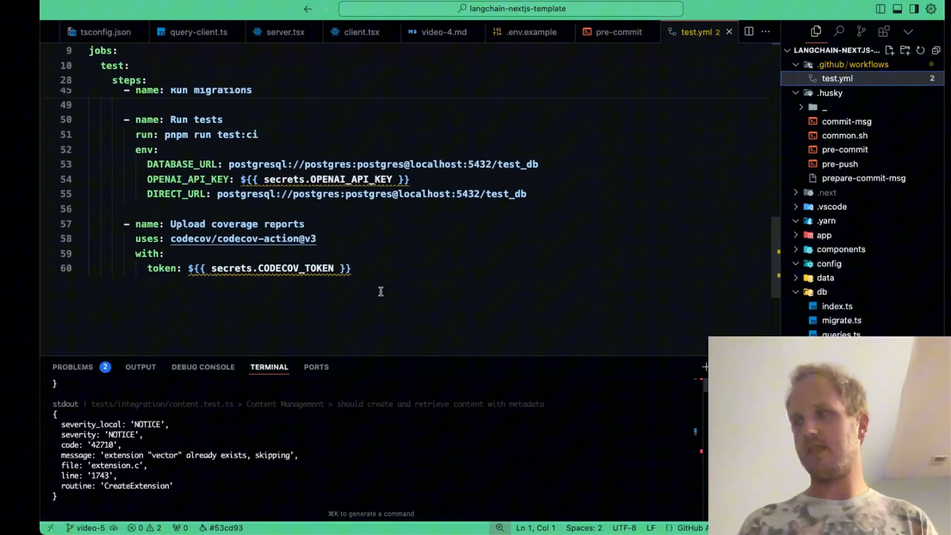